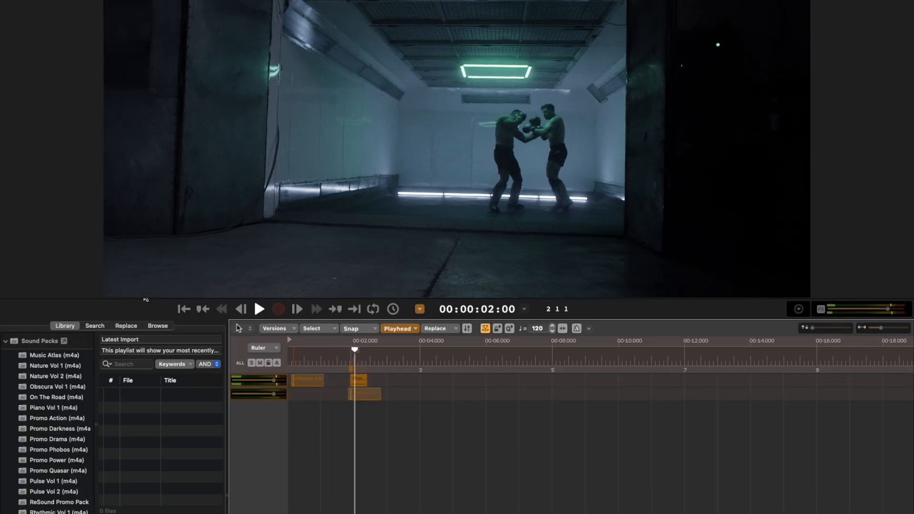
- Trigger whoosh, punch and music sounds onto the Fight Night tracks while the video plays
click(260, 308)
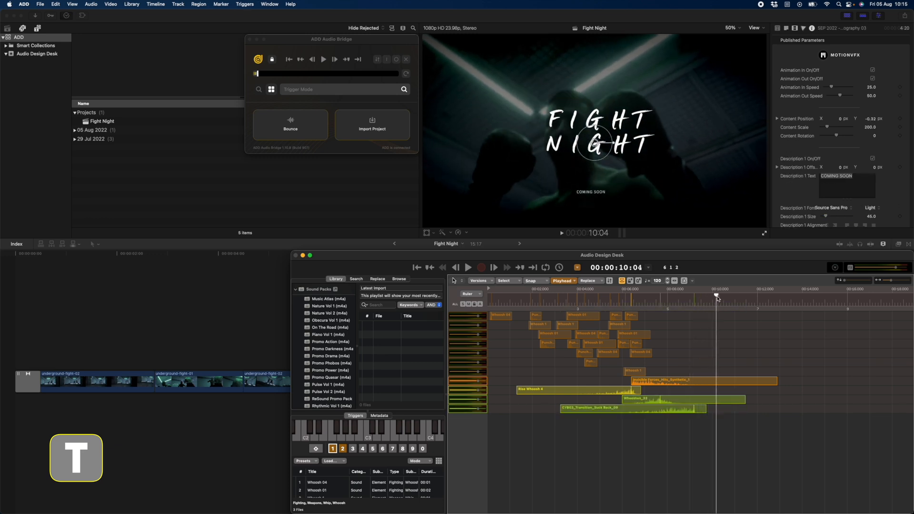
click(631, 288)
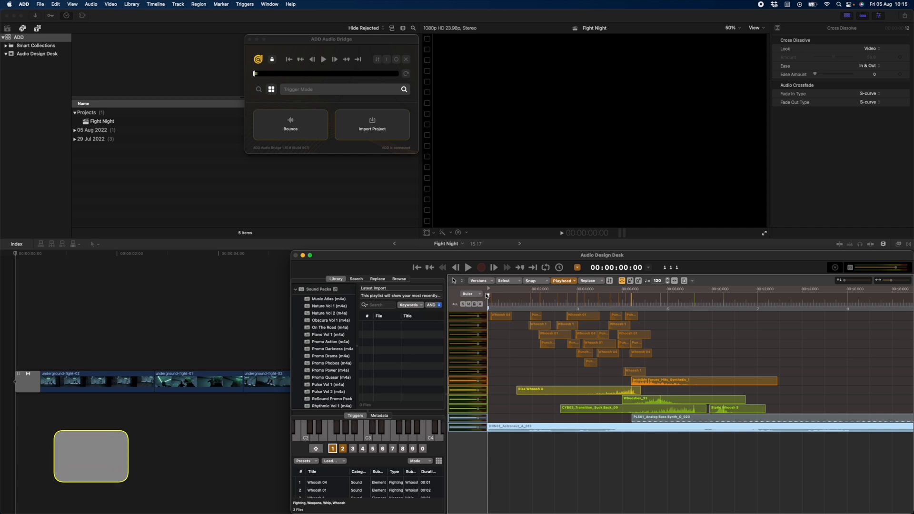
- Play the finished Fight Night mix back from the very beginning
key(cmd+r)
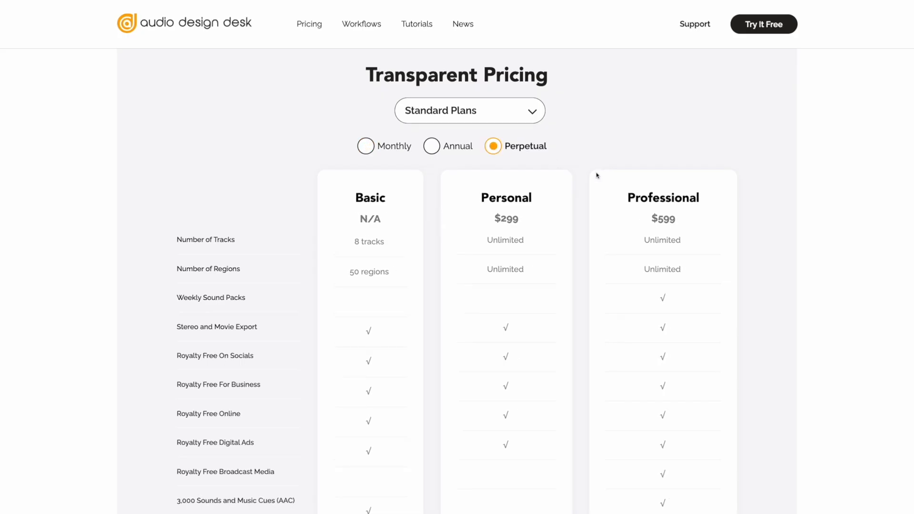
- Scroll through the perpetual Basic, Personal and Professional plan comparison
scroll(down, 3)
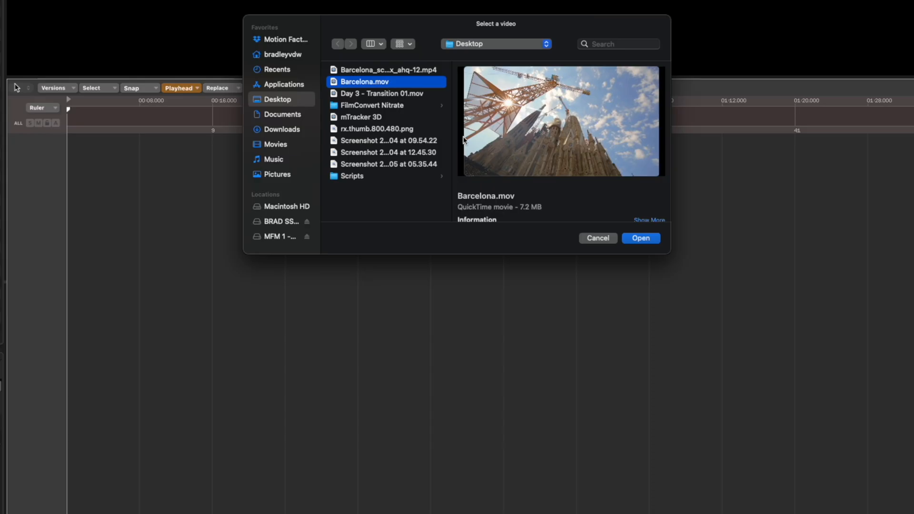
- Select Barcelona.mov from the Desktop as the new project's video
click(640, 238)
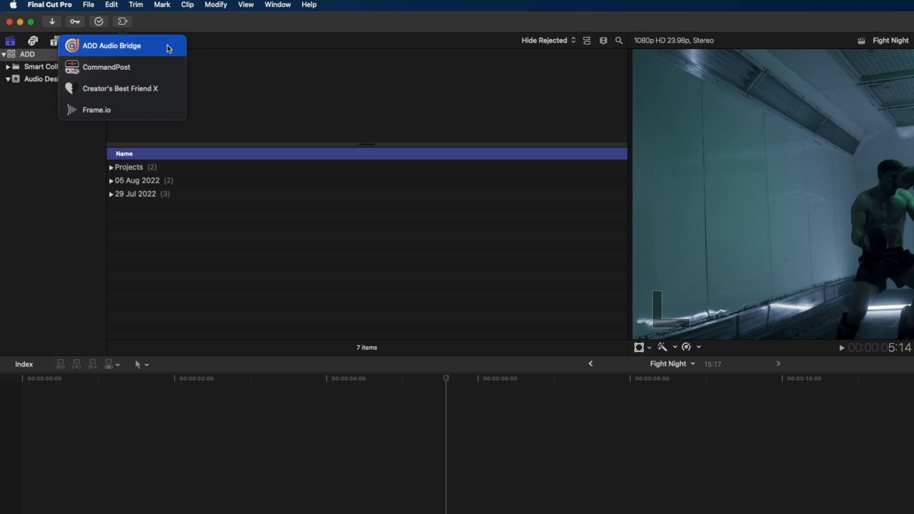
- Show the ADD Audio Bridge extension panel and connect it to Audio Design Desk
click(112, 45)
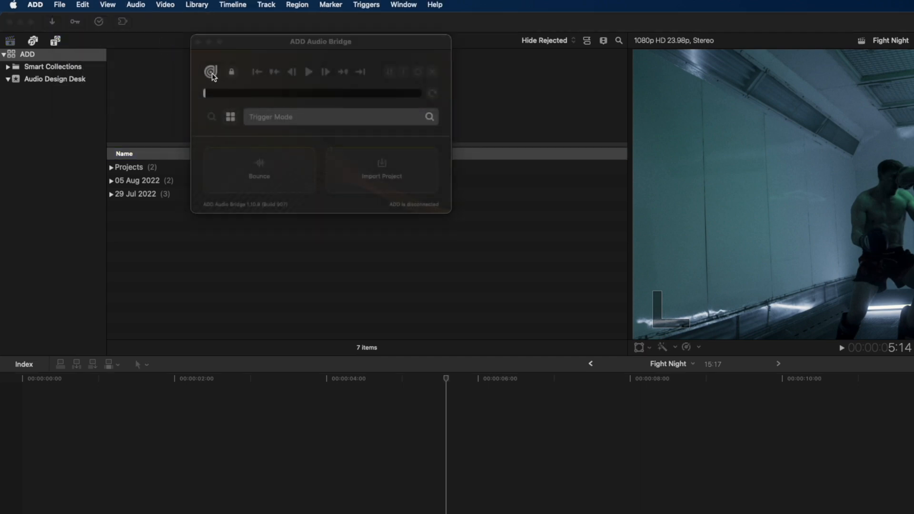
click(211, 72)
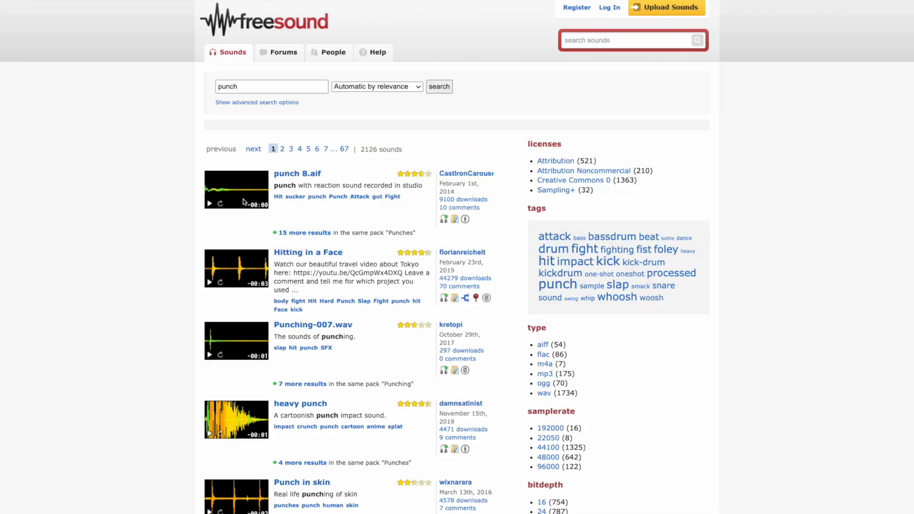
- Download the punch 8.aif clip from the freesound punch search results
click(297, 173)
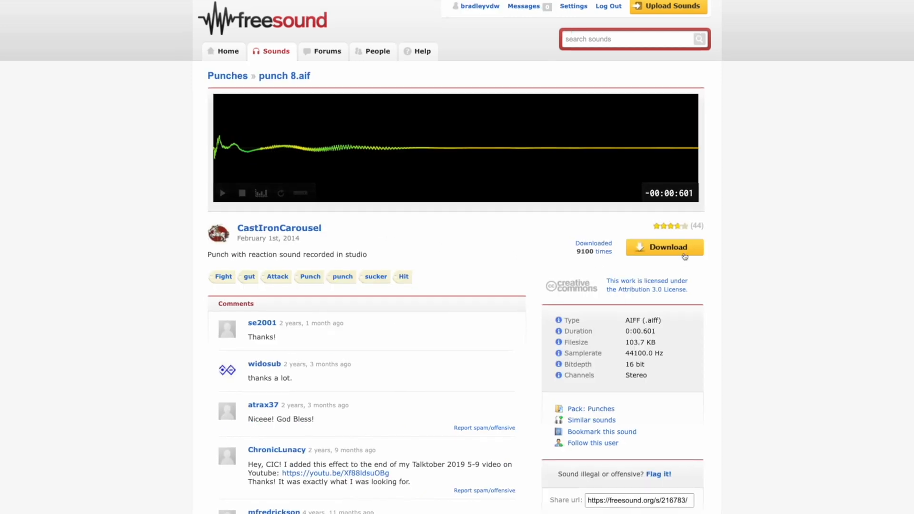
click(664, 246)
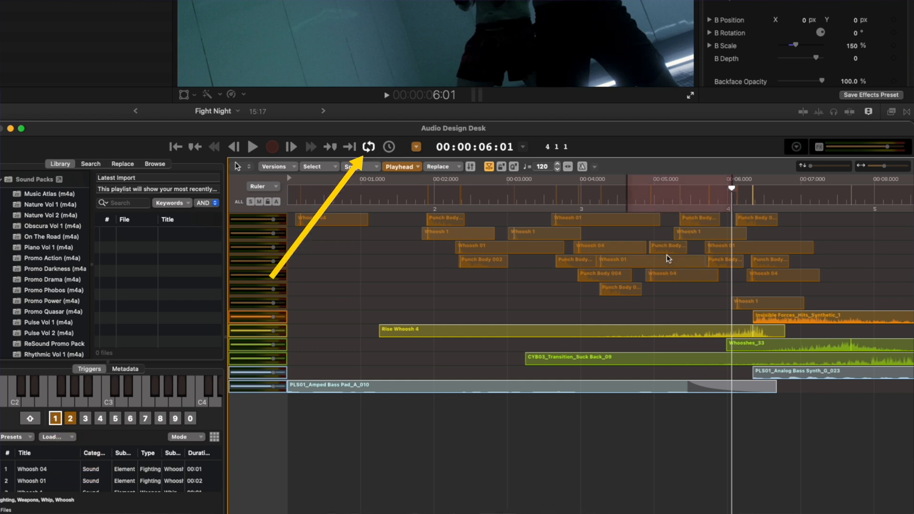
- Enable looping over the marked five-to-six-second range of the fight
click(680, 188)
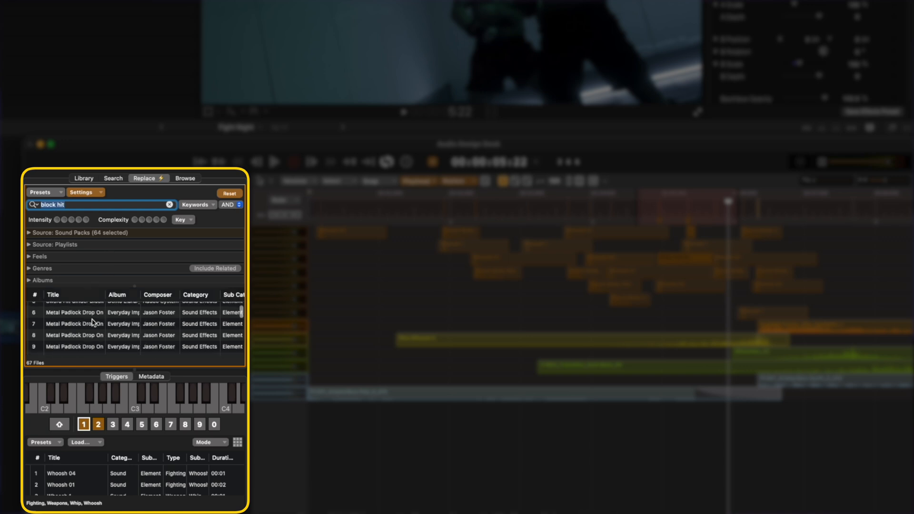
- Replace the selected punch regions with Block Hit 03 from the block hit search
scroll(down, 3)
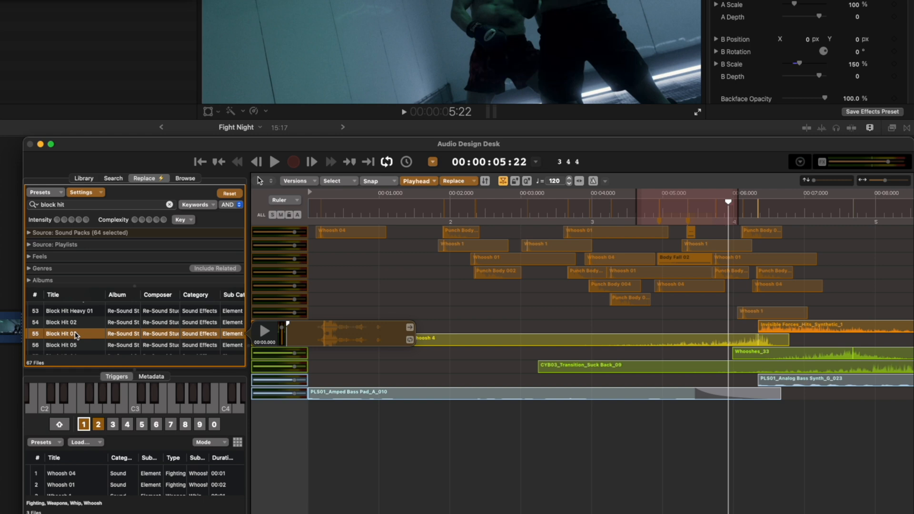
click(64, 322)
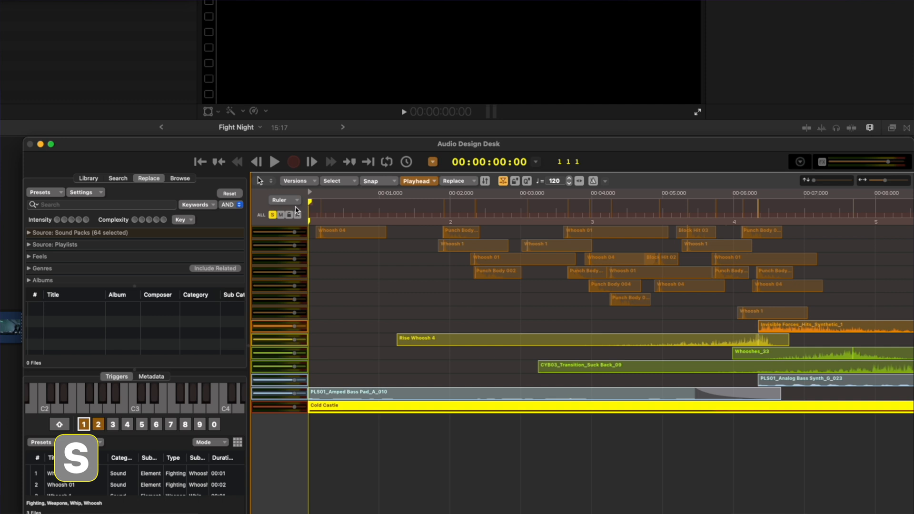
- Place a full-length music cue and shuffle it to the Action track Morgana Rides
click(275, 162)
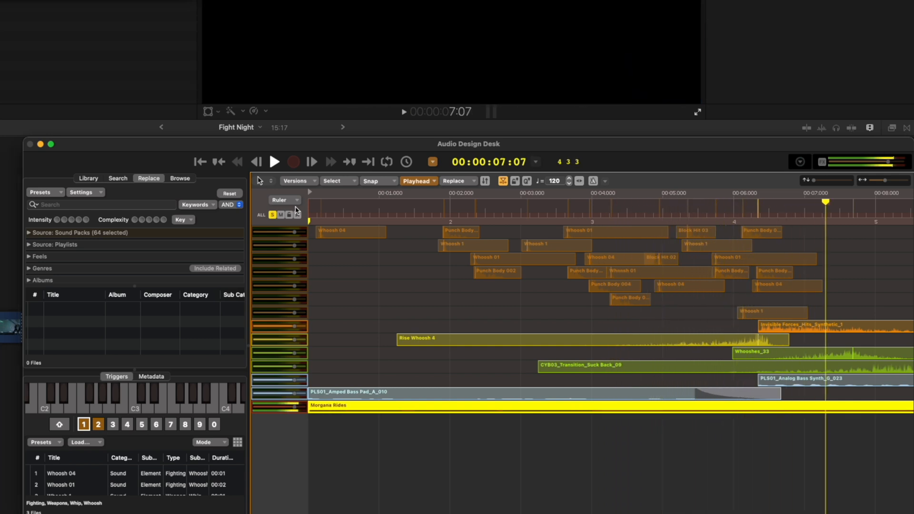
click(199, 162)
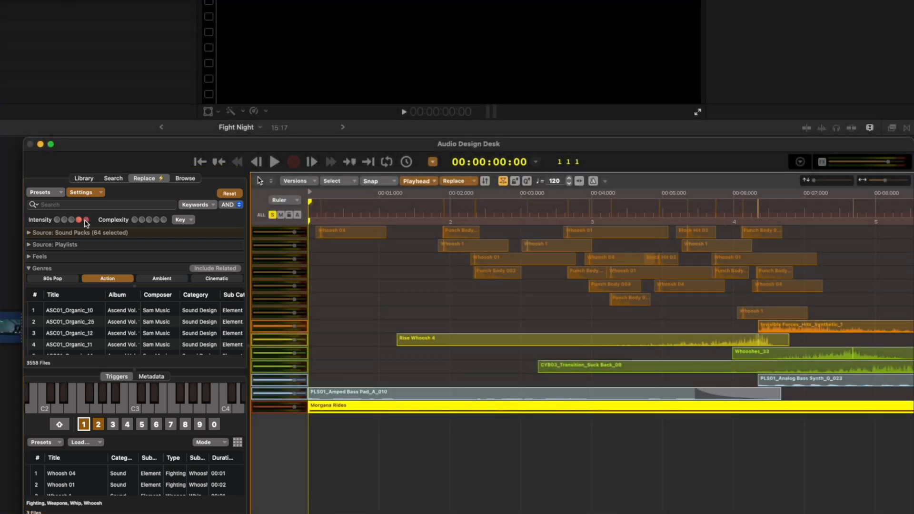
key(cmd+r)
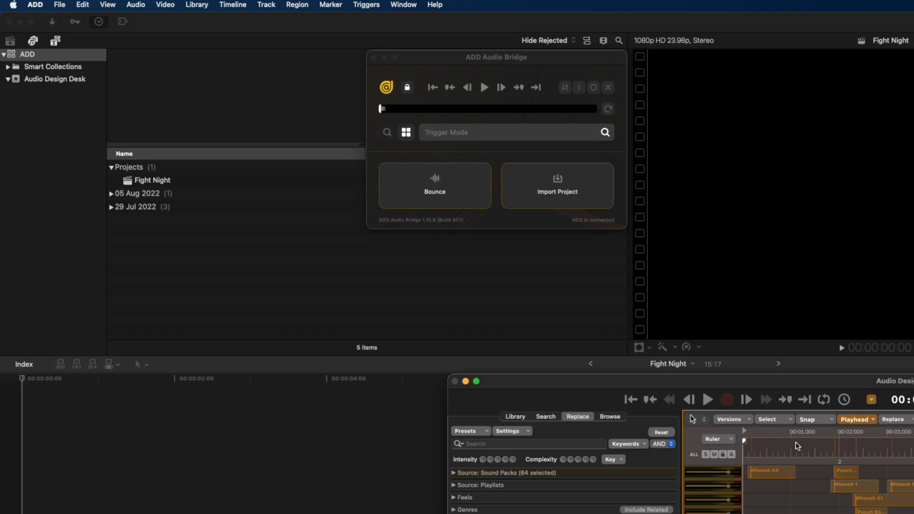
- Bounce the Audio Design Desk mix in the ADD Audio Bridge until it is ready to drag
click(434, 185)
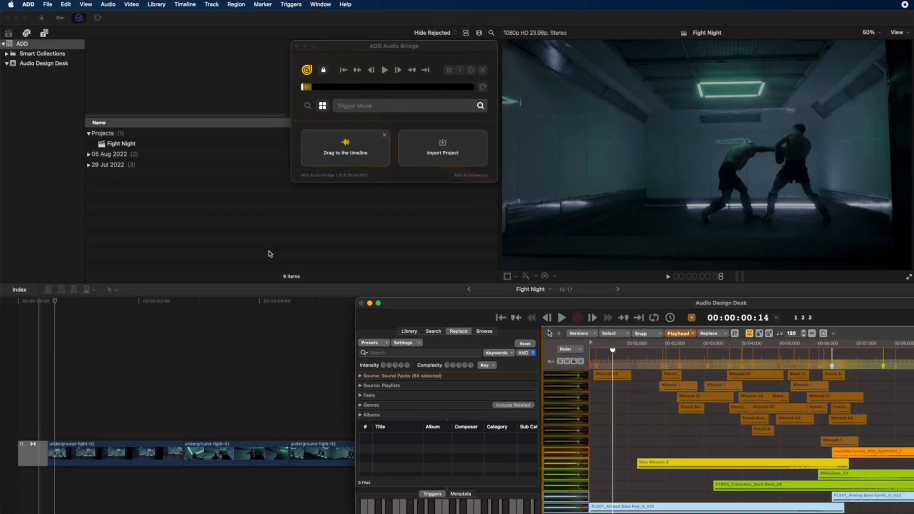
click(442, 147)
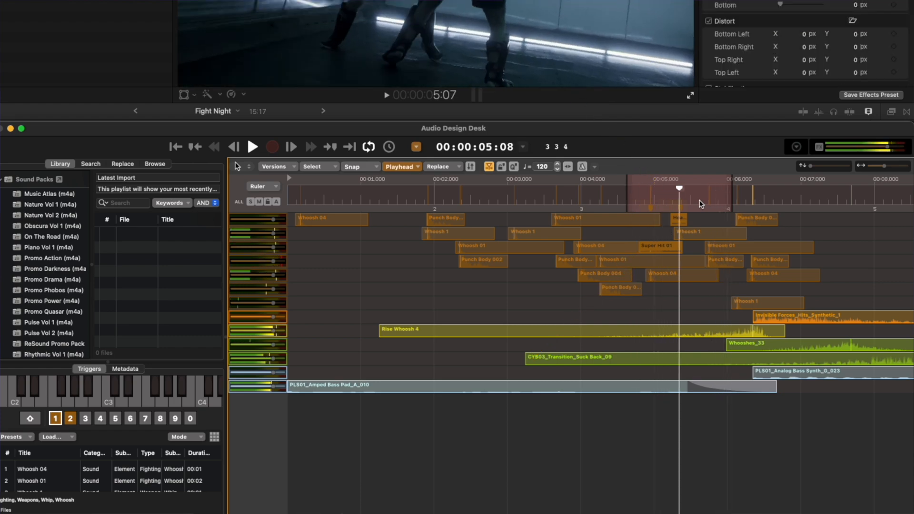
- Jump playback past the five-second mark and bring Punch Body 002 into the sample editor
click(122, 164)
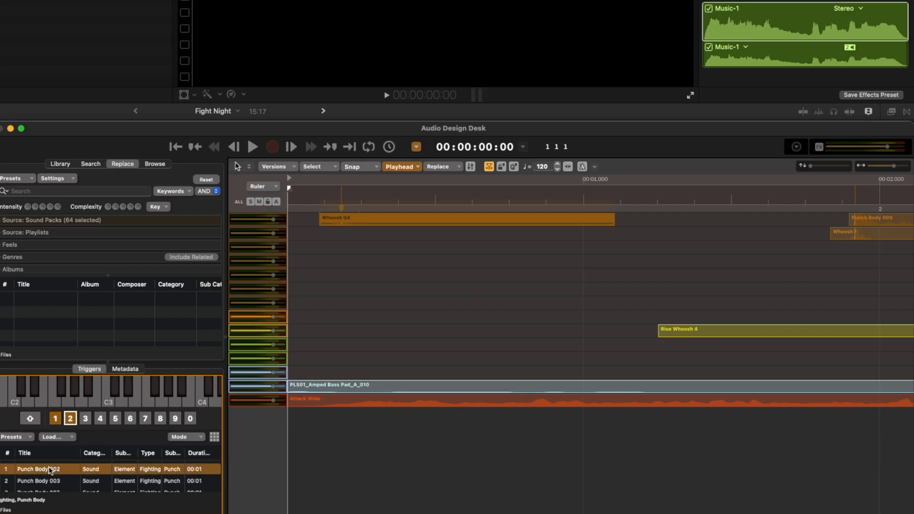
double_click(38, 468)
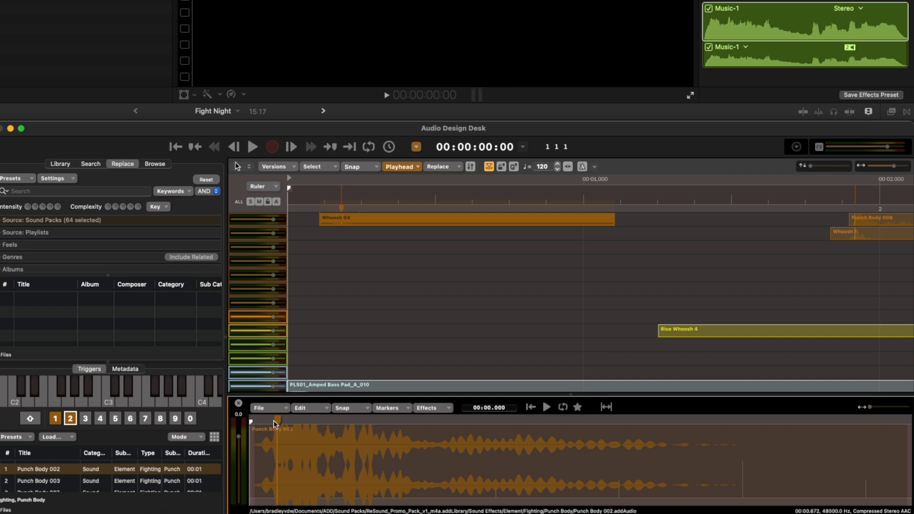
mouse_move(354, 428)
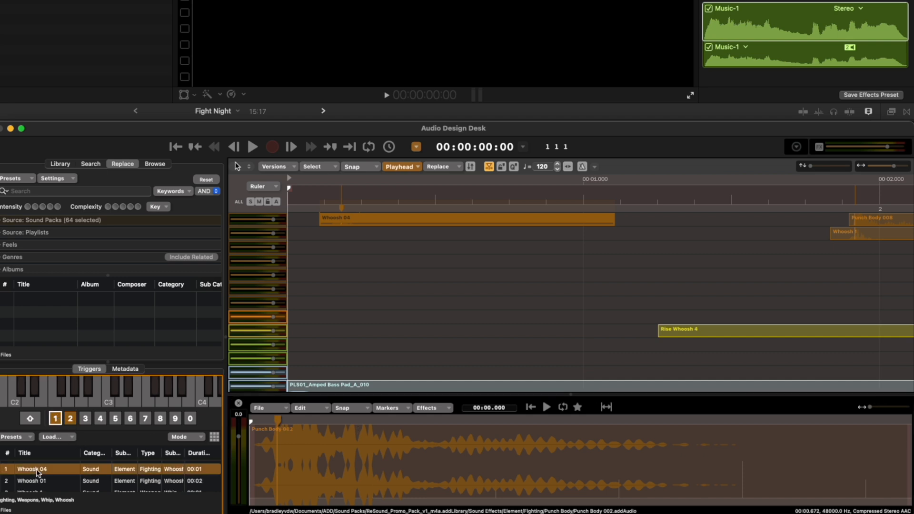
click(32, 469)
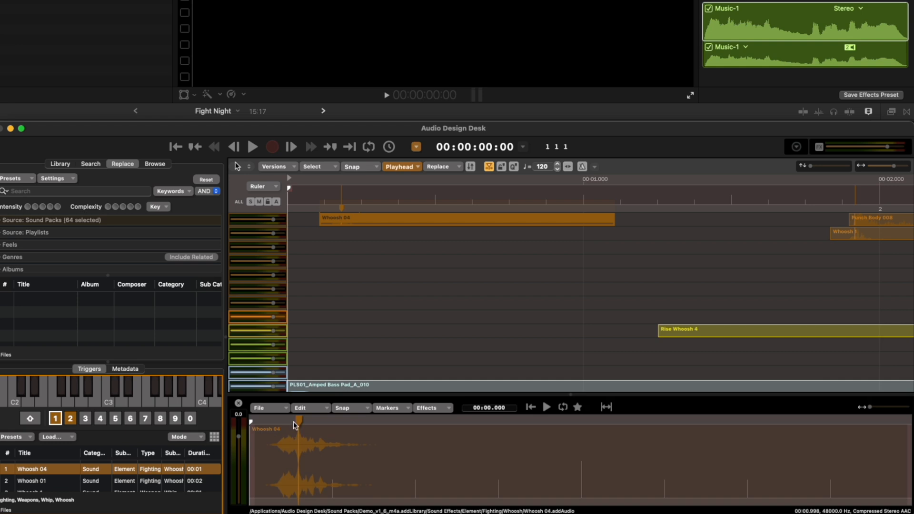
mouse_move(349, 434)
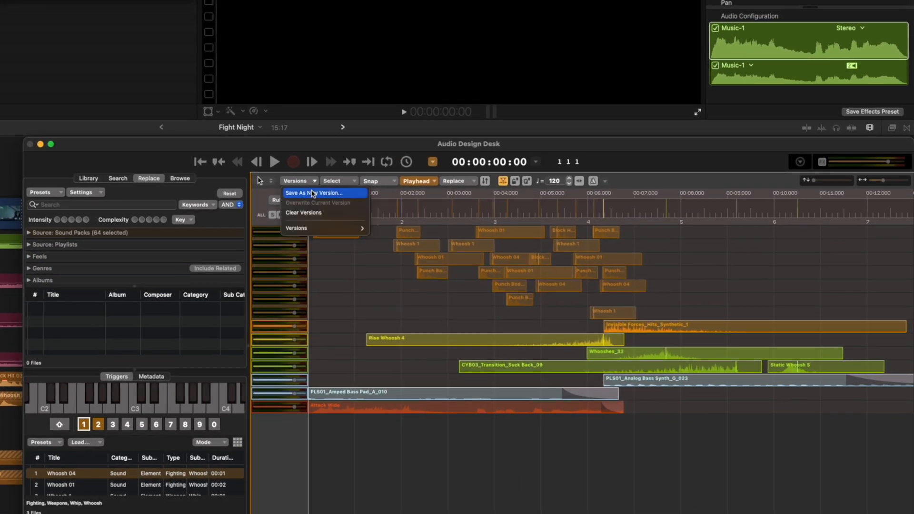
- Save the arrangement as a new version, then search 'punch body' replacements filtered by intensity
click(313, 194)
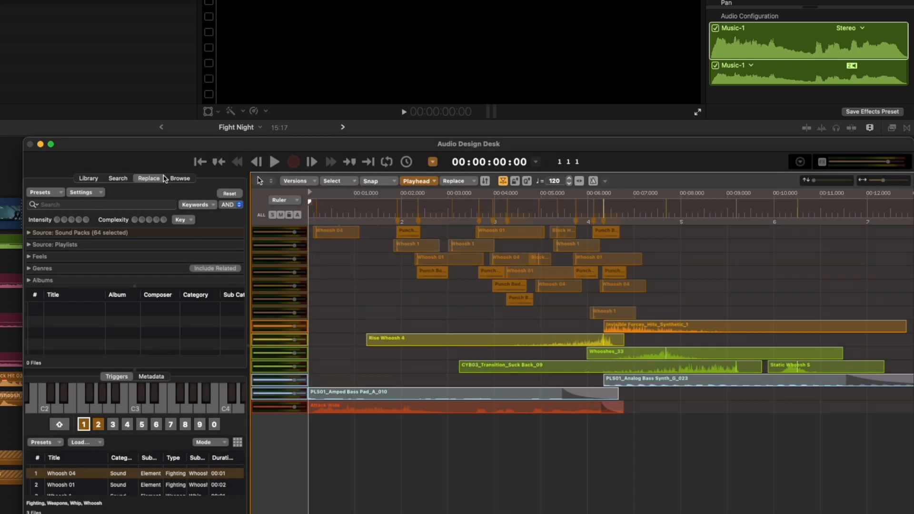
text(punch body)
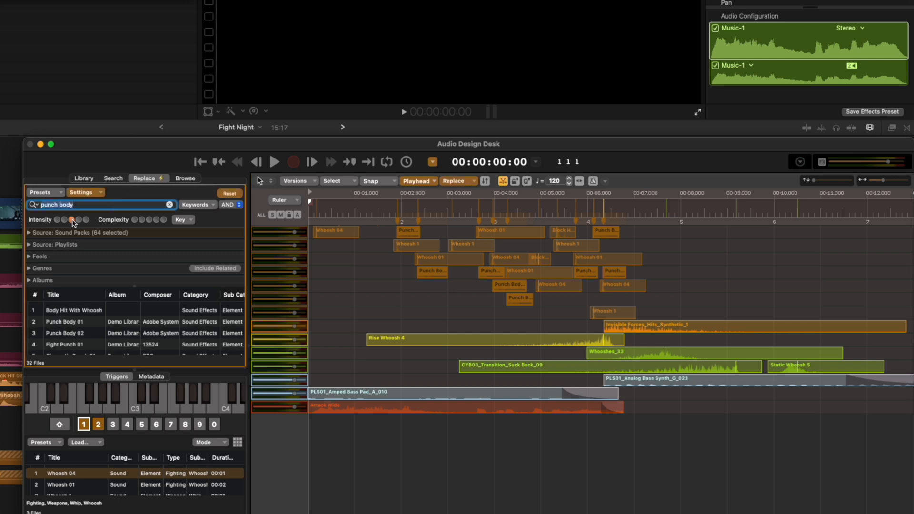
click(72, 220)
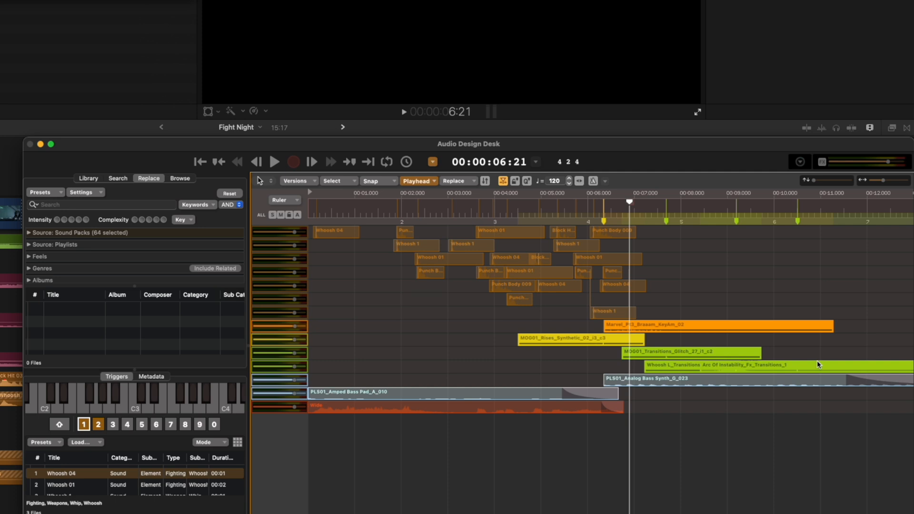
mouse_move(819, 365)
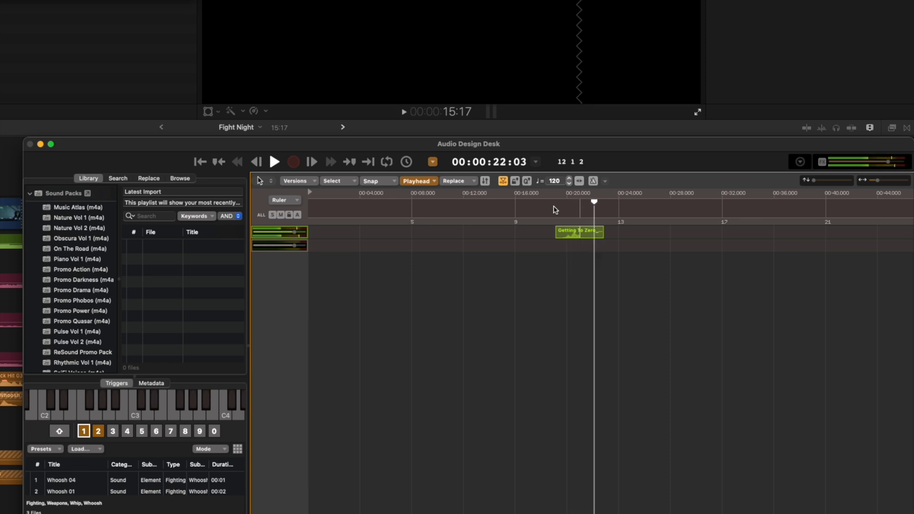
- Clear the layered fight clips from the timeline
key(z)
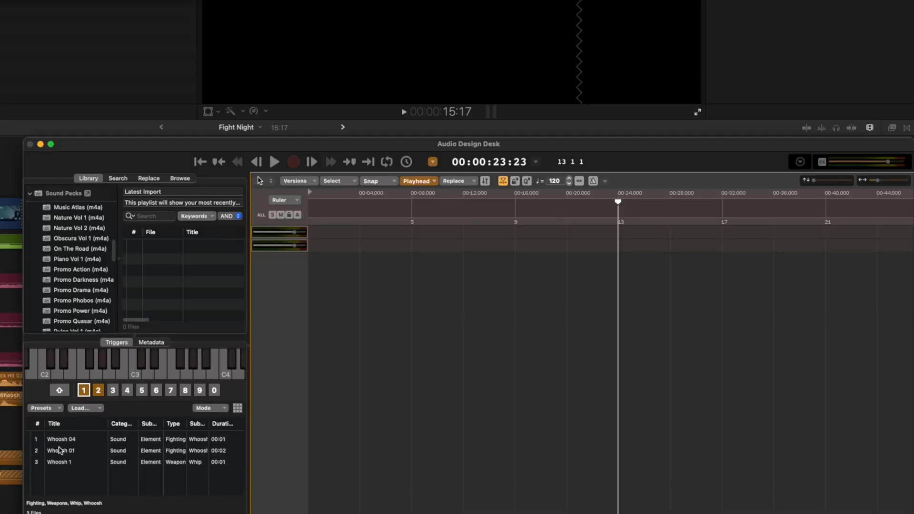
- Audition Whoosh 01 and step through the punch body and empty third trigger banks
click(98, 390)
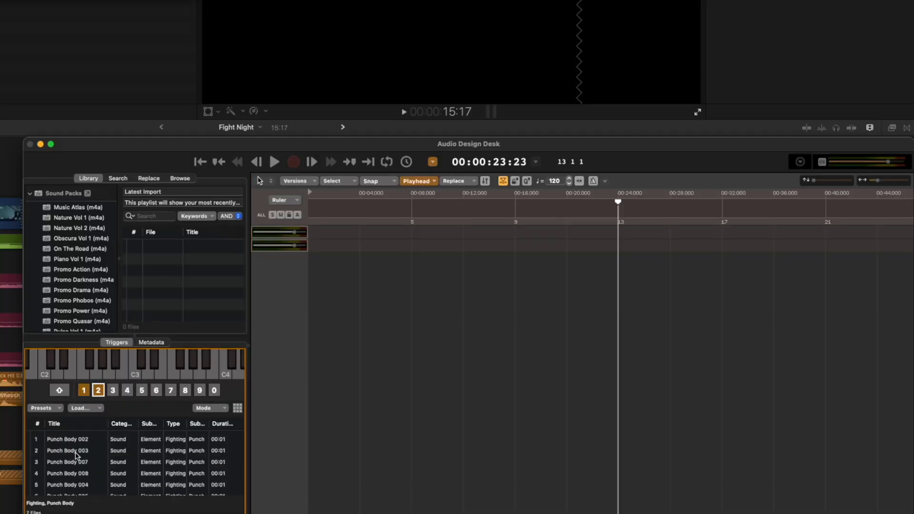
click(113, 391)
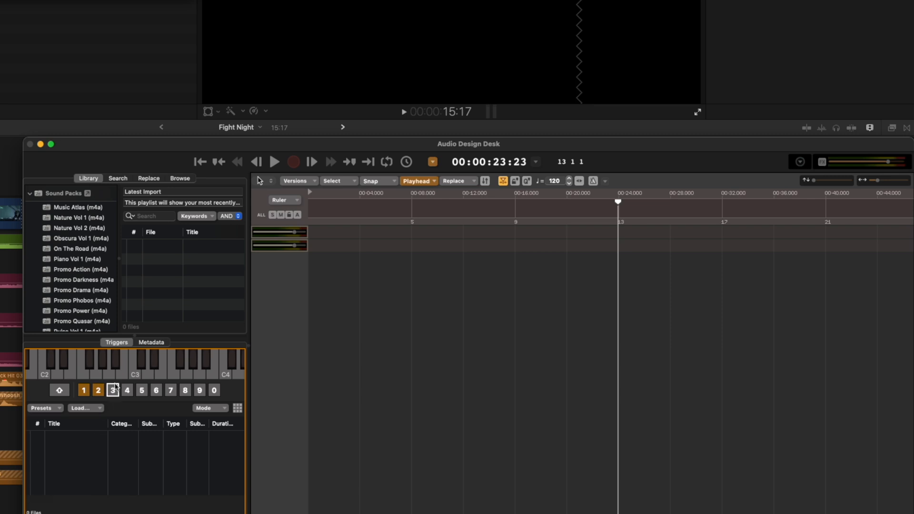
click(117, 178)
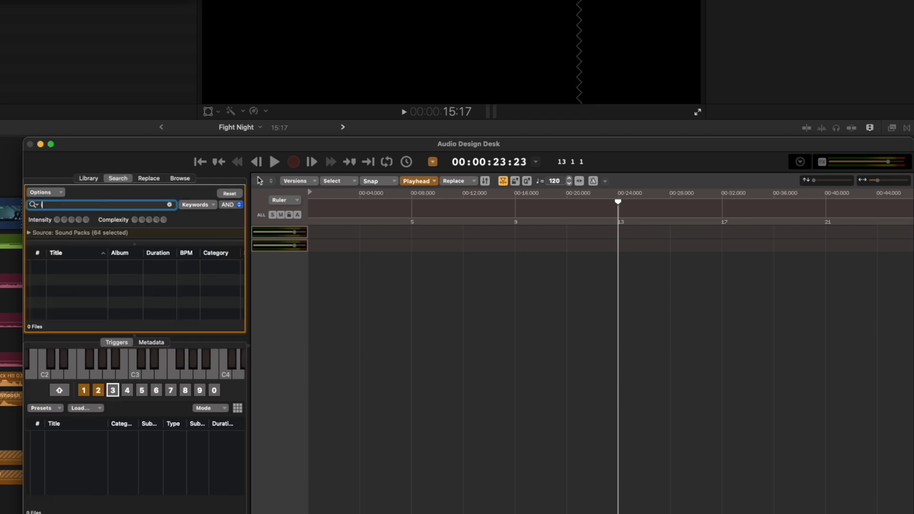
- Search the library for 'impact' and pick a Hits Hybrid result
text(impact)
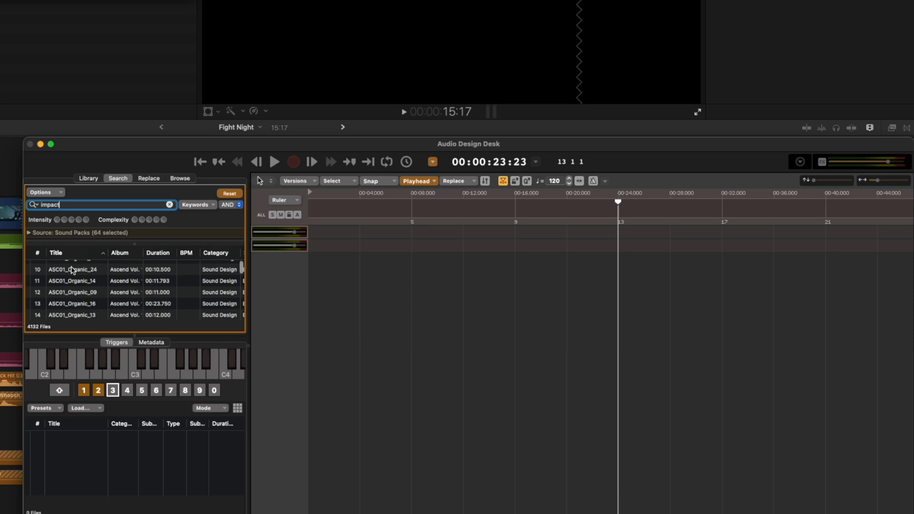
scroll(down, 3)
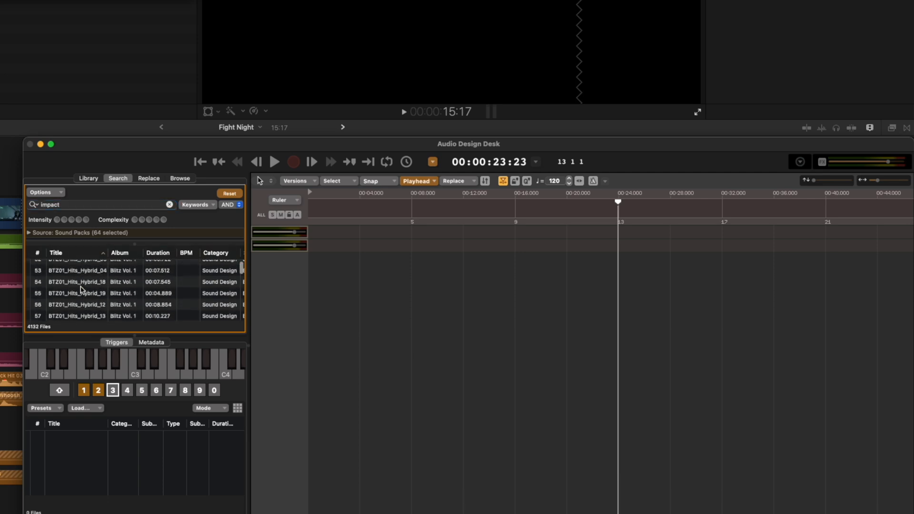
click(76, 289)
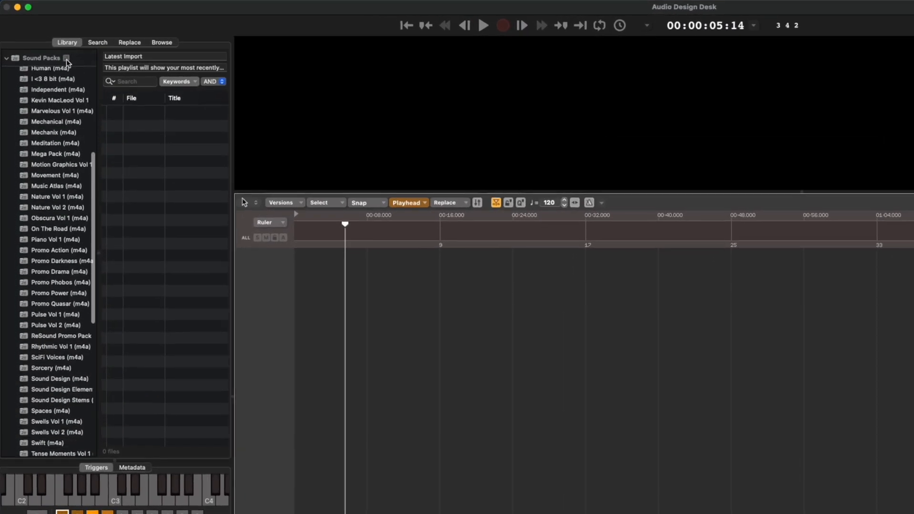
- Browse the Foley and Music categories in the sound pack manager
click(67, 58)
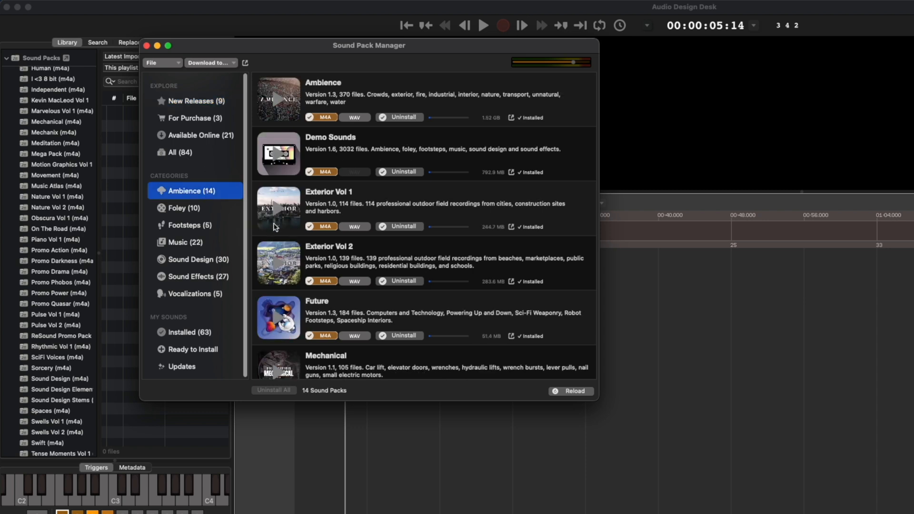
click(185, 208)
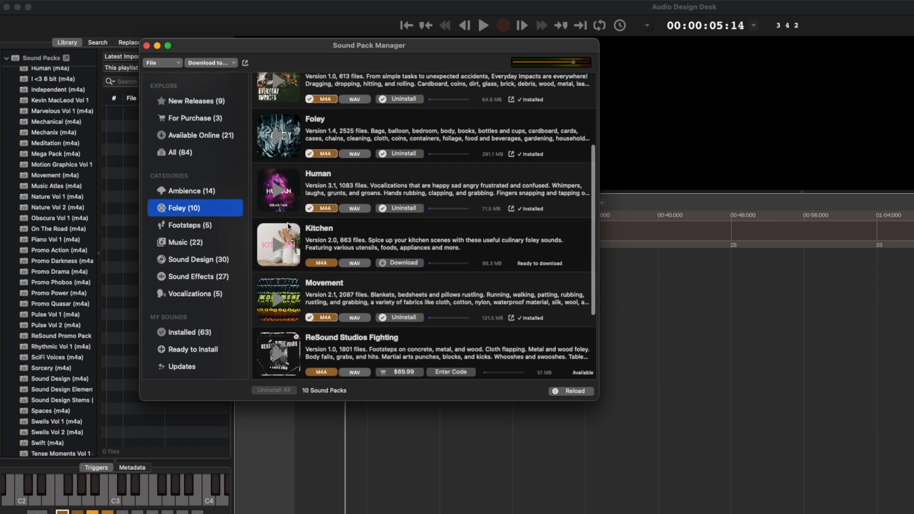
click(188, 242)
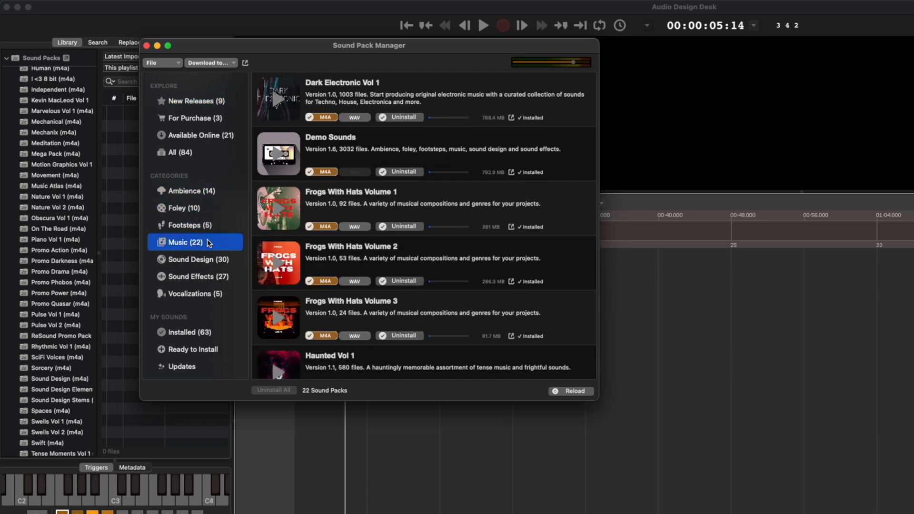
scroll(down, 3)
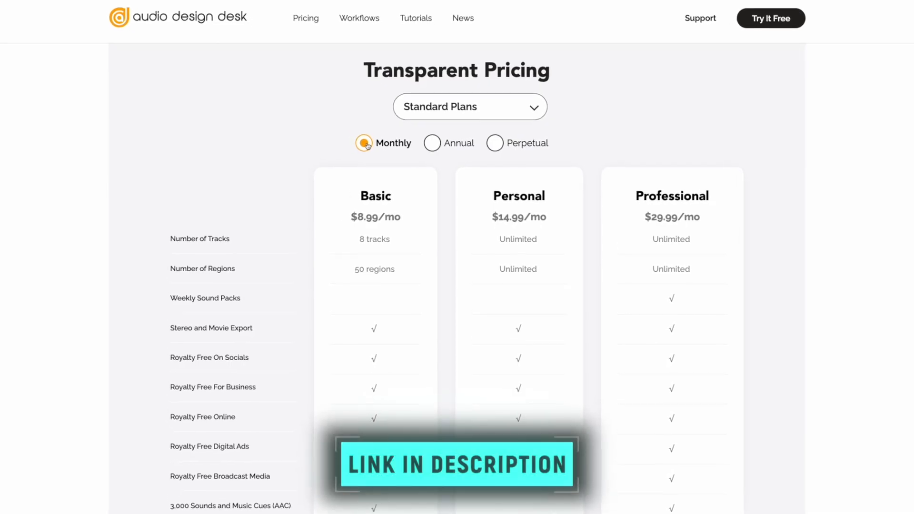
- Compare monthly and annual plan prices on the pricing page
click(432, 142)
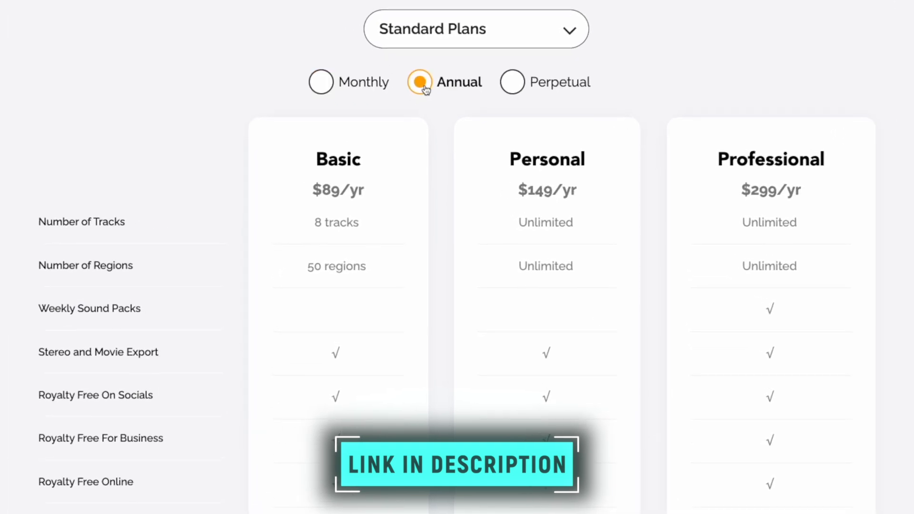
click(512, 82)
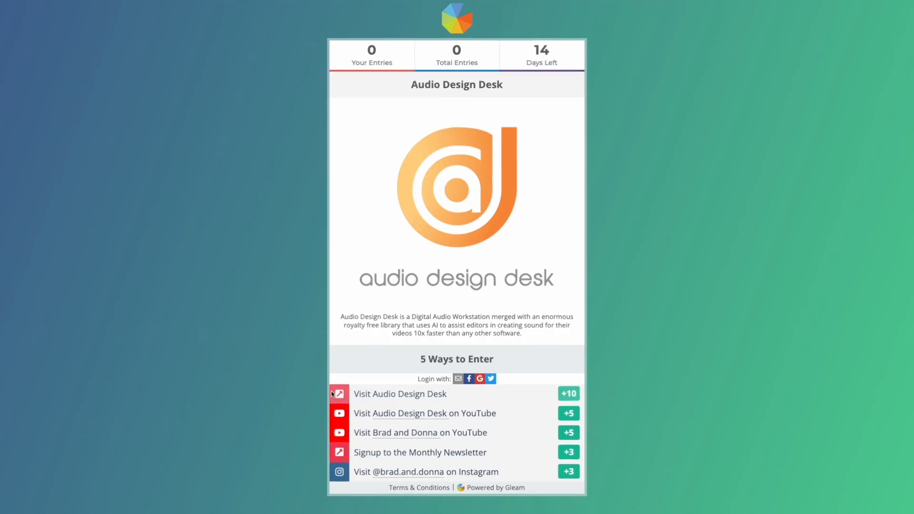
scroll(down, 3)
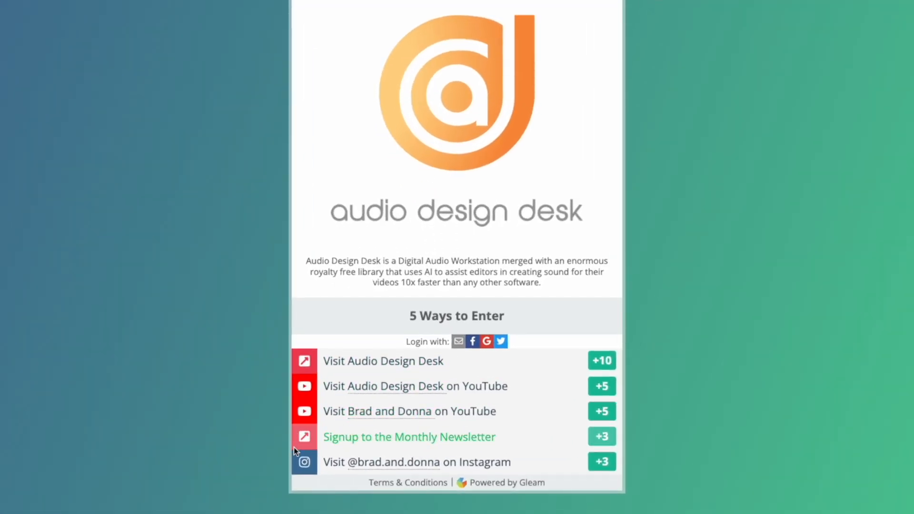